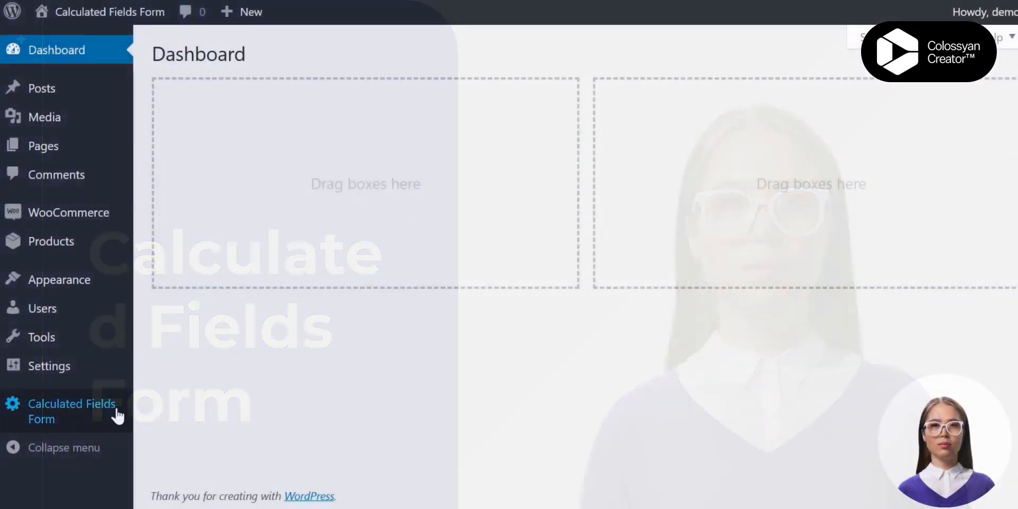
# Create a new Calculated Fields form named 'Contact Form'.
pyautogui.click(71, 410)
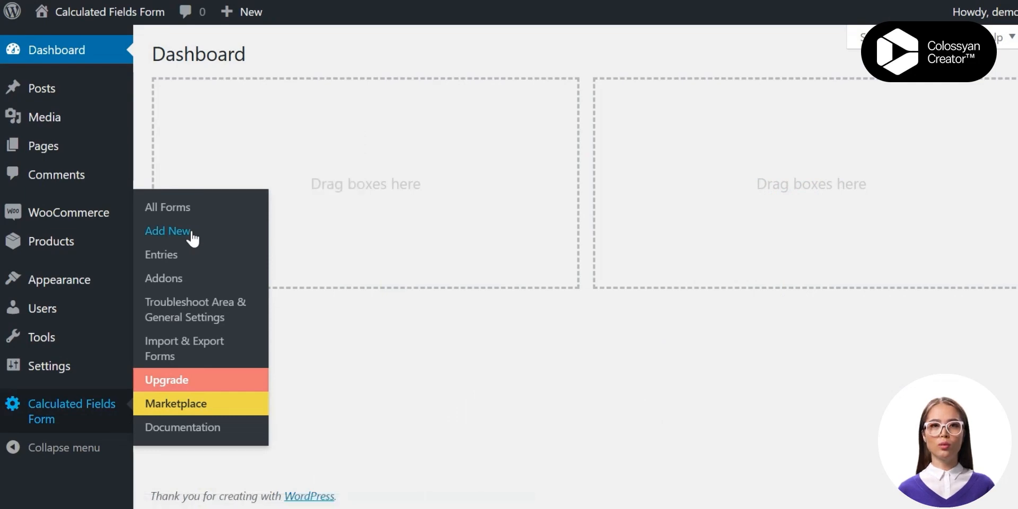
pyautogui.click(167, 231)
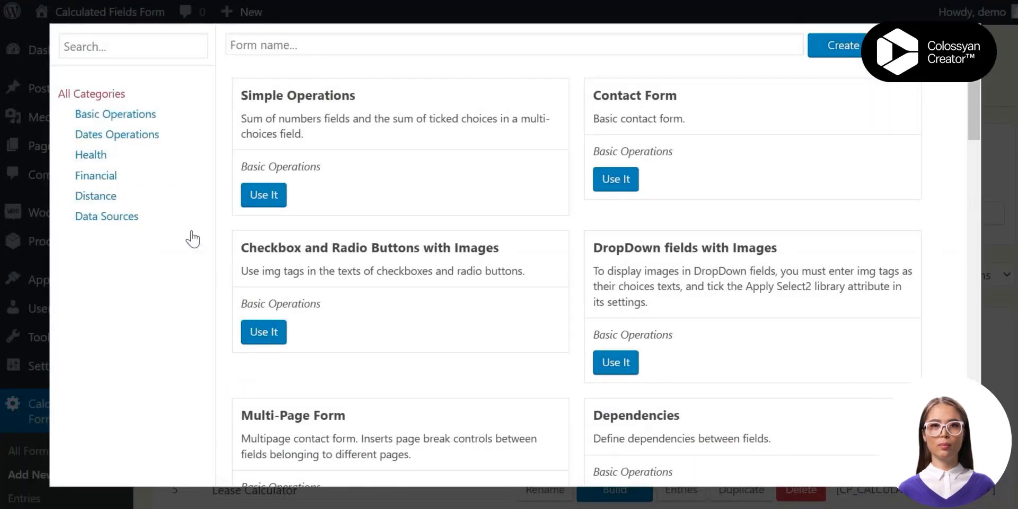
pyautogui.click(513, 44)
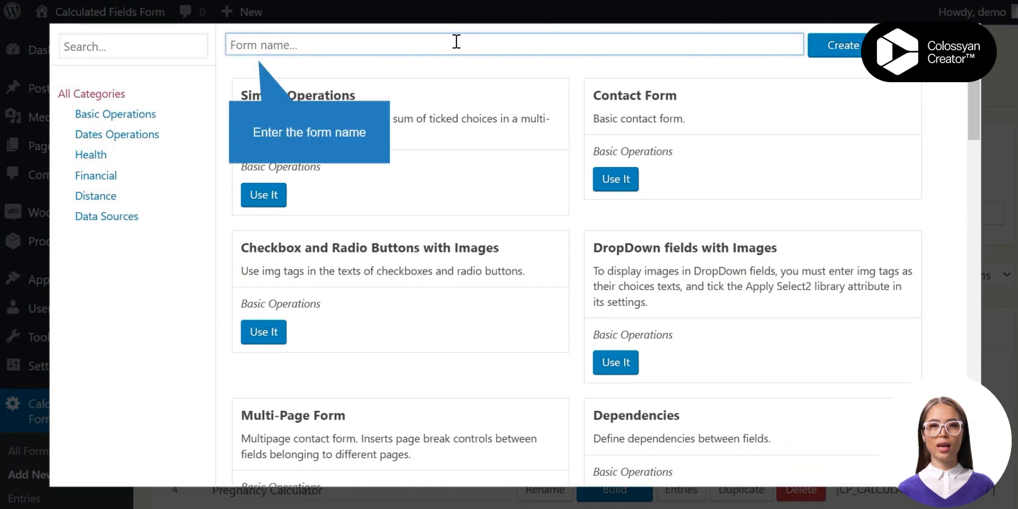
pyautogui.write('Contact Form')
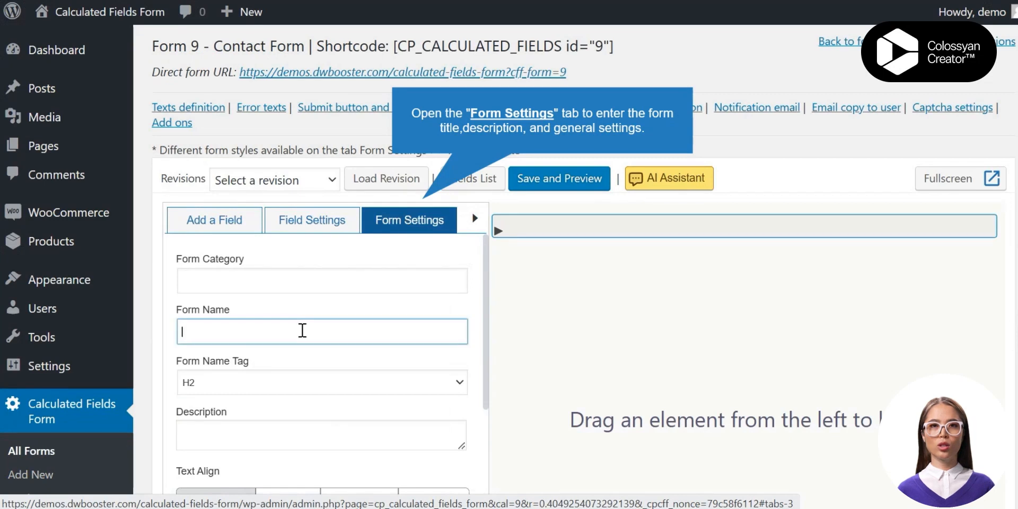
# Title the form 'Contact Form', describe it as 'Basic Contact Form', and apply another template.
pyautogui.write('Contact Form')
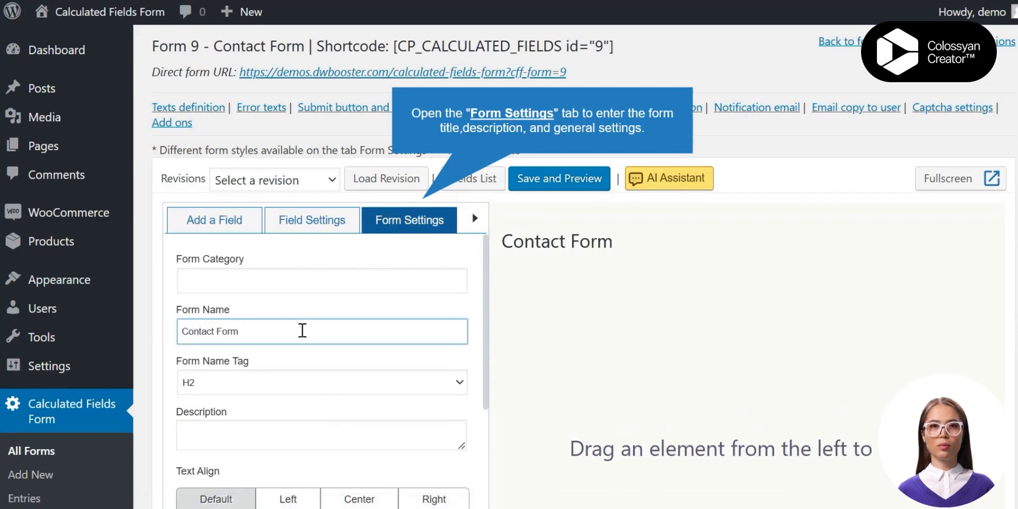
pyautogui.write('Basic Contact Form')
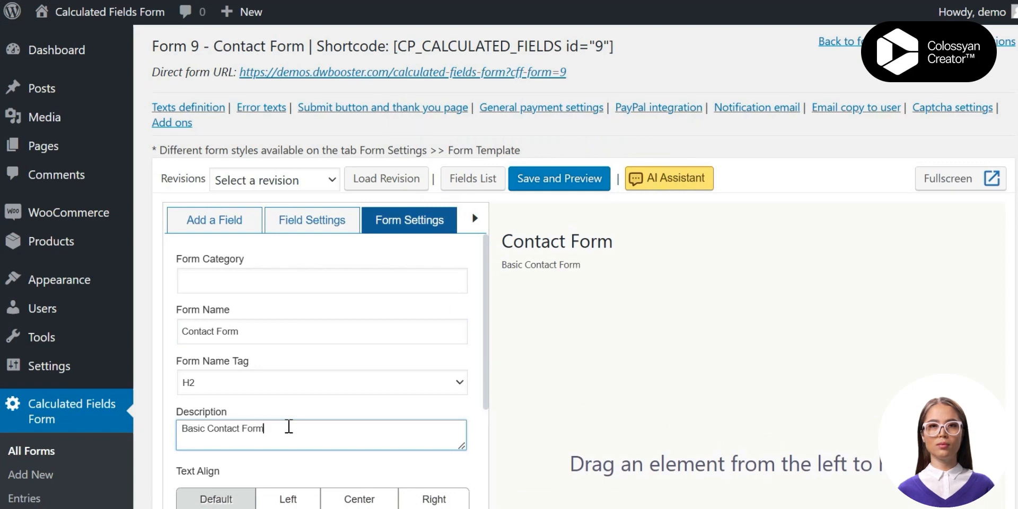
pyautogui.scroll(-3)
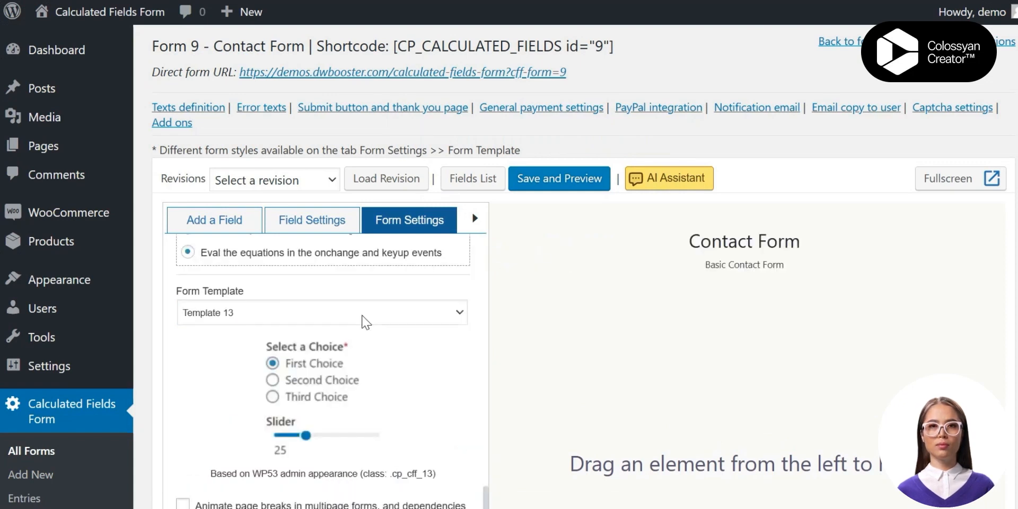
pyautogui.click(321, 312)
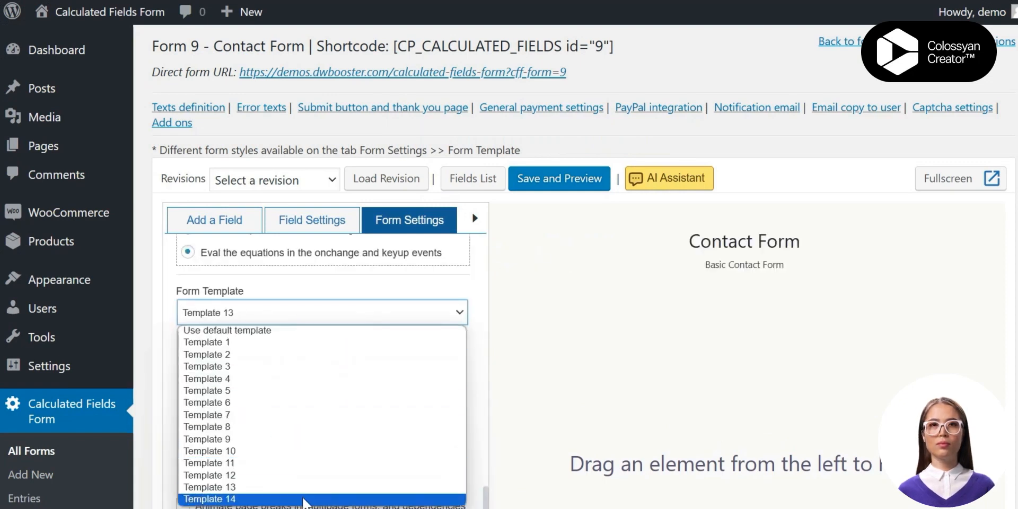
pyautogui.click(214, 219)
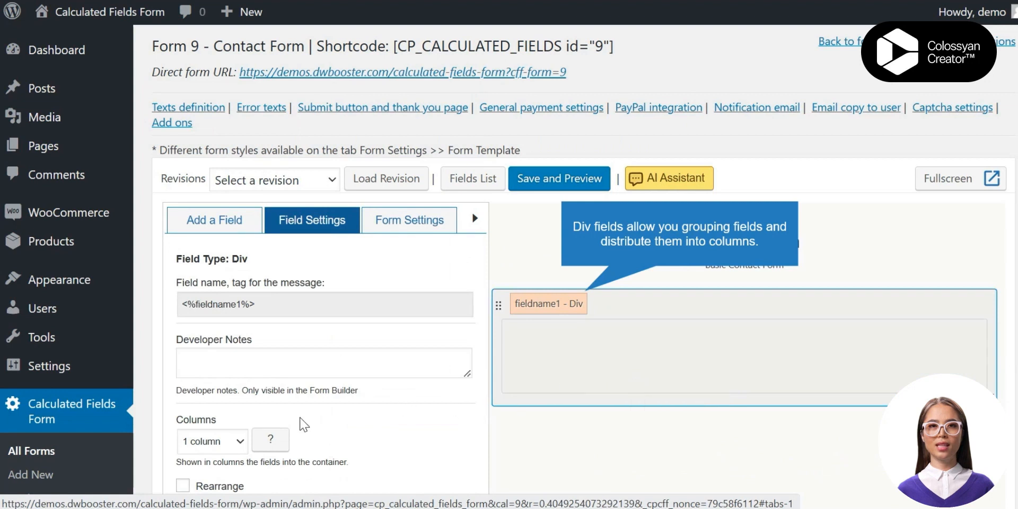
# Set the Div container's Columns option to 2 columns.
pyautogui.click(211, 440)
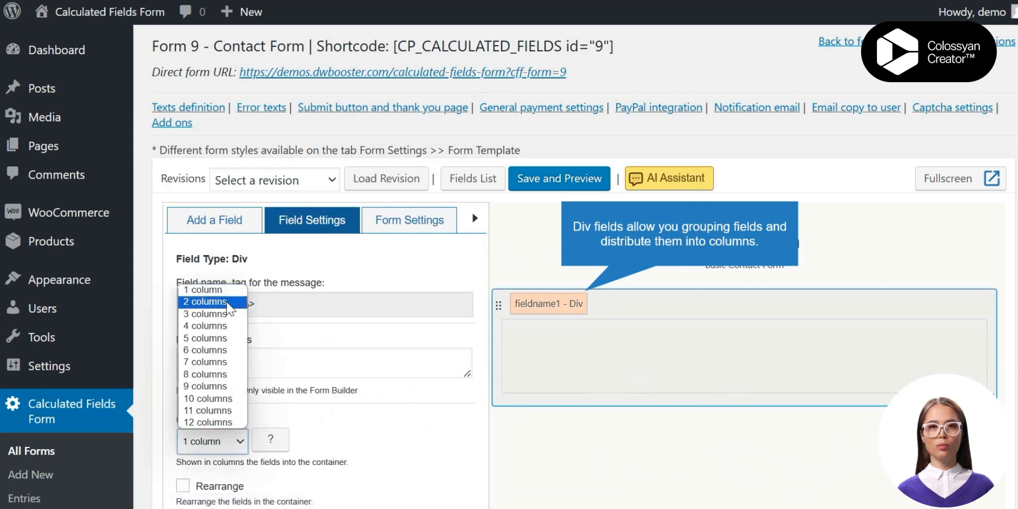
pyautogui.click(204, 301)
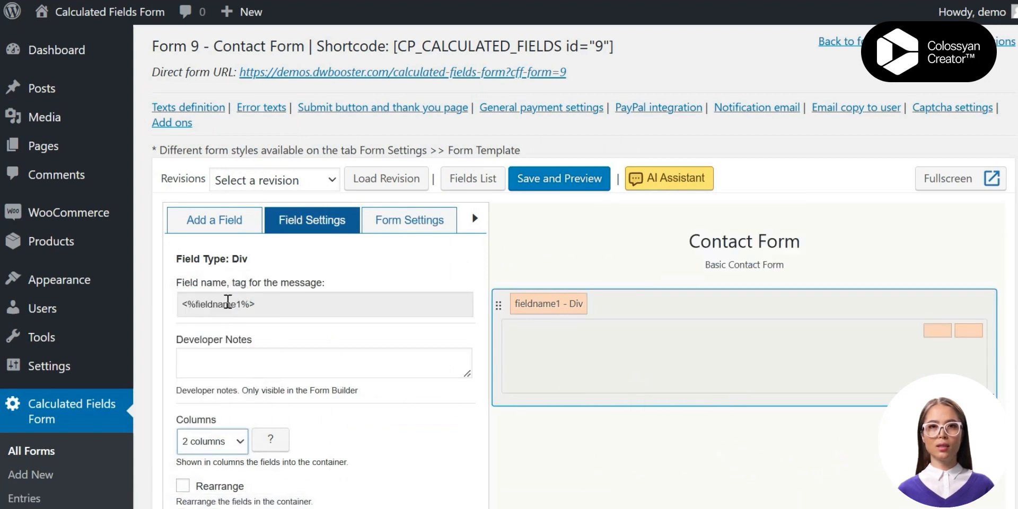
pyautogui.click(214, 219)
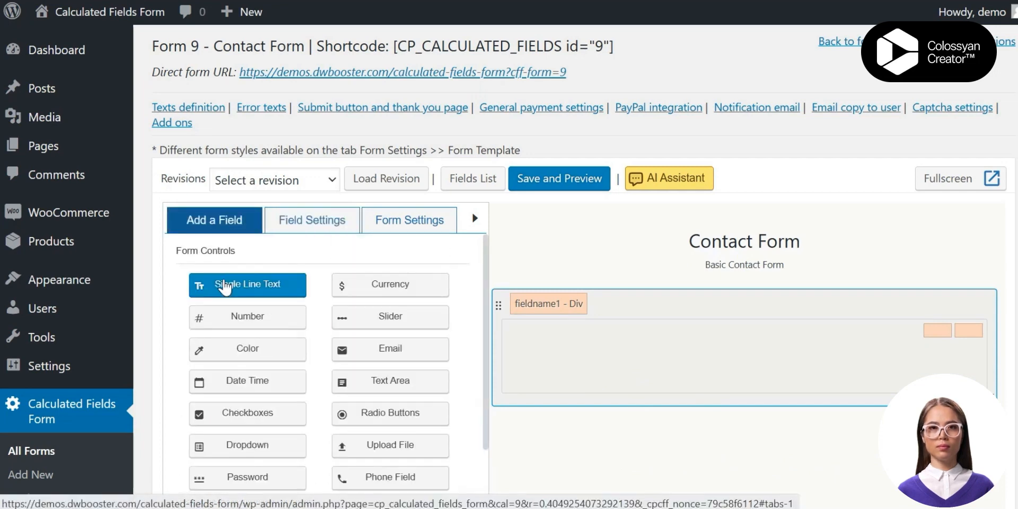
# Add a required, large Single Line Text field labelled 'User Name'.
pyautogui.click(246, 284)
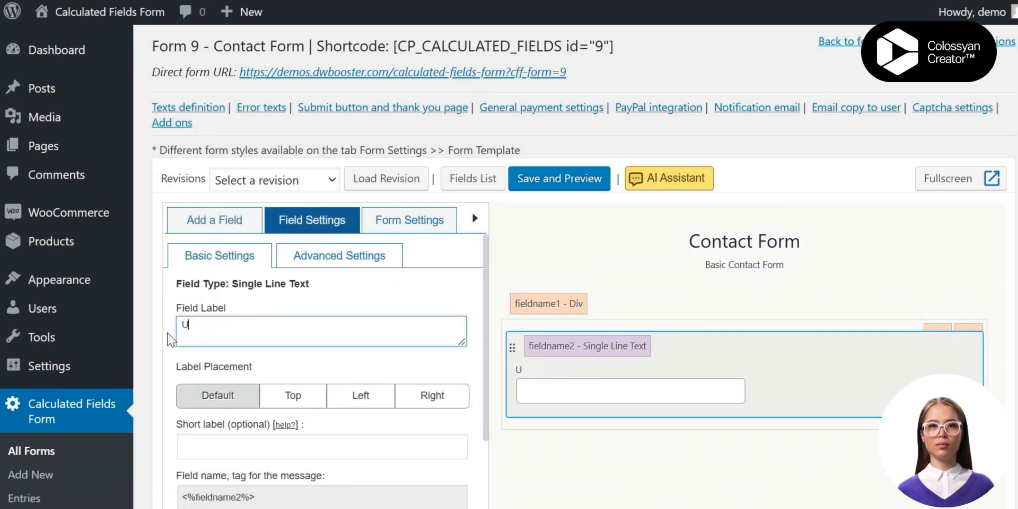
pyautogui.write('ser Name')
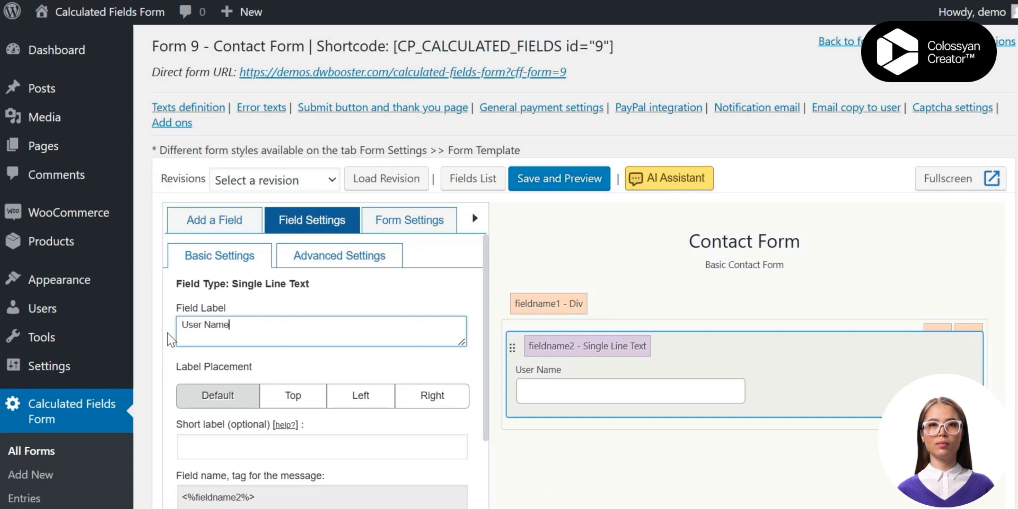
pyautogui.scroll(-3)
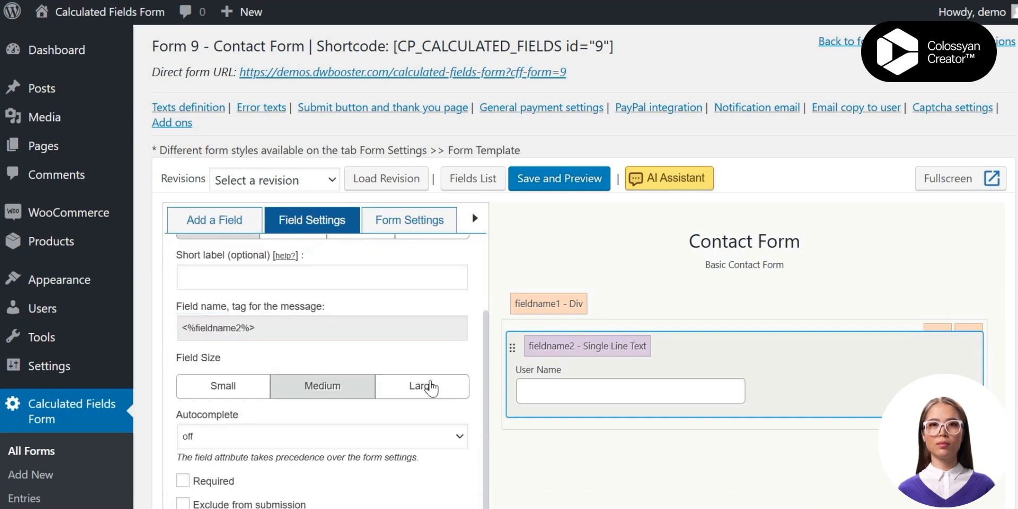
pyautogui.click(421, 385)
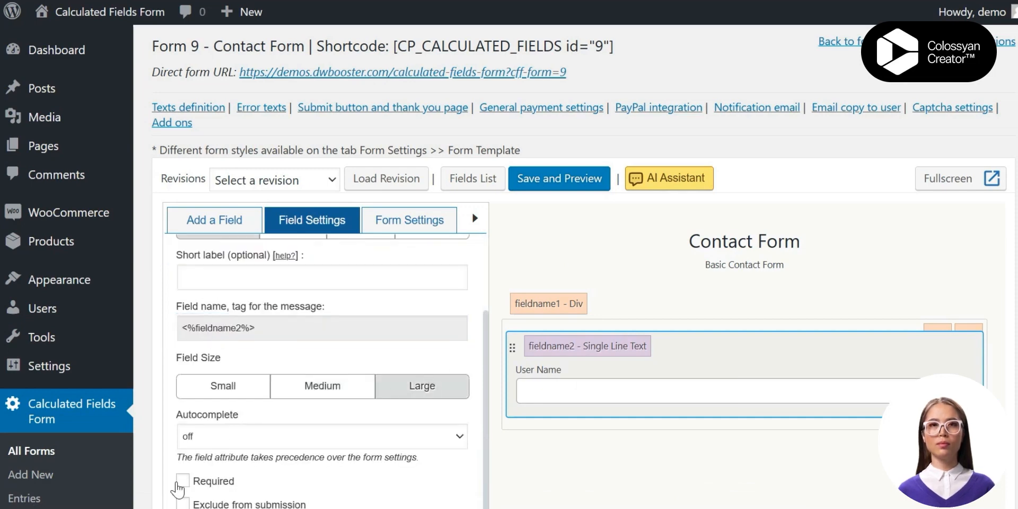
pyautogui.click(183, 480)
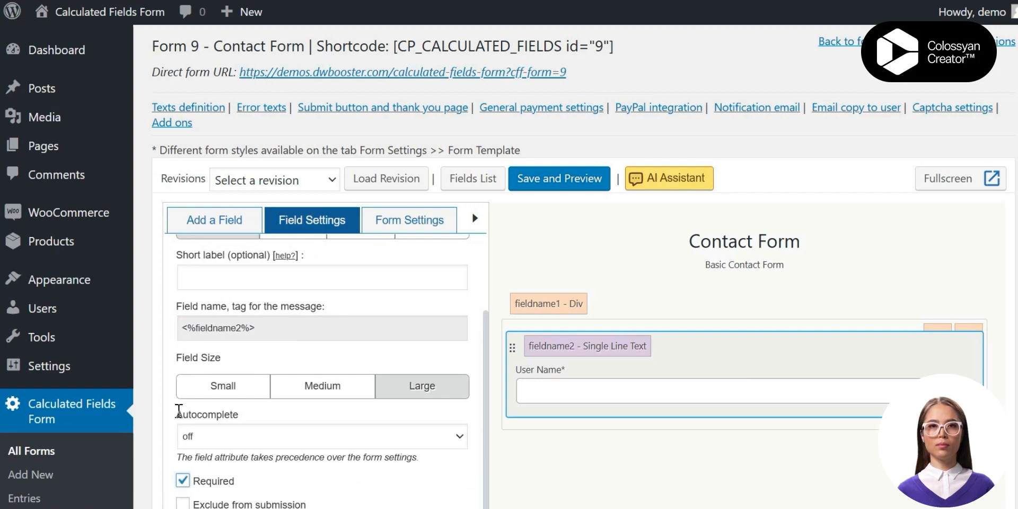
pyautogui.click(214, 219)
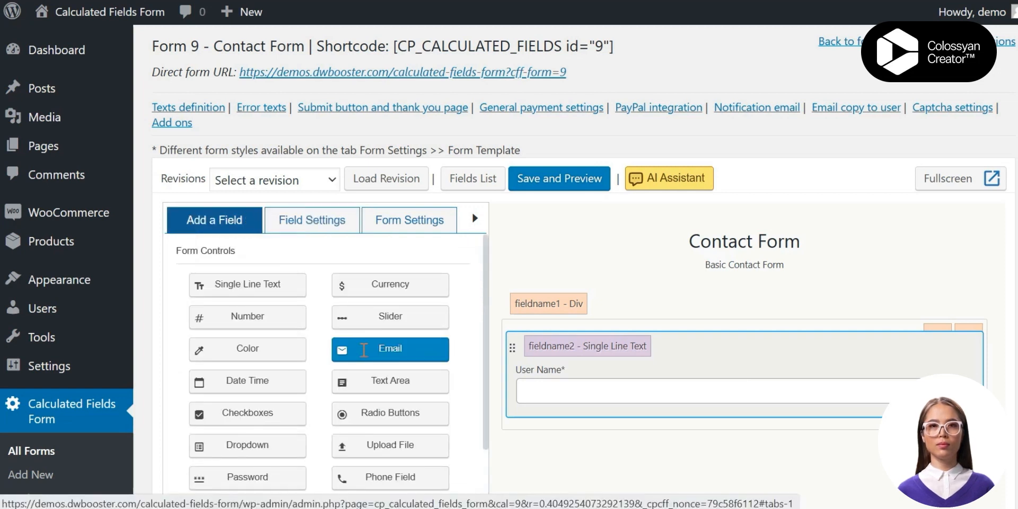
# Add a required, large Email field after User Name.
pyautogui.click(390, 349)
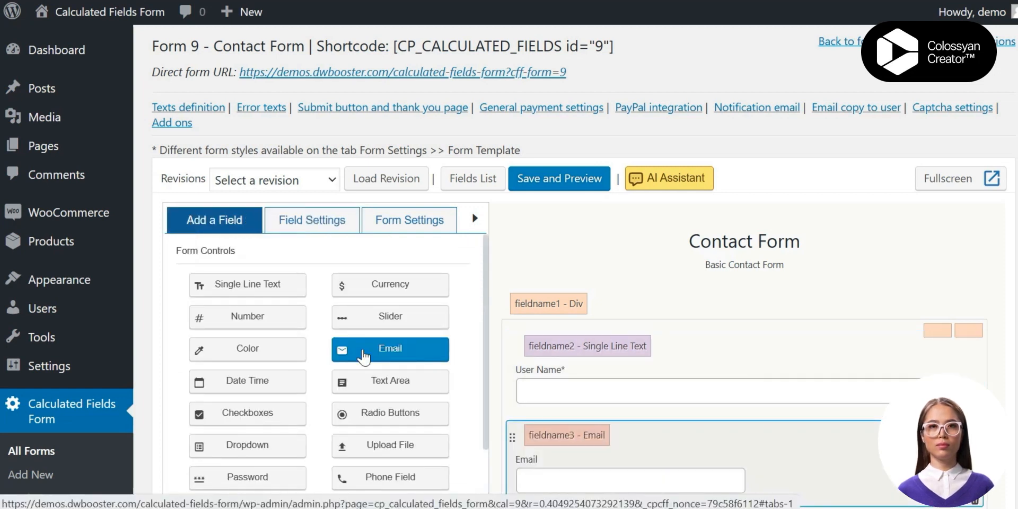
pyautogui.click(312, 220)
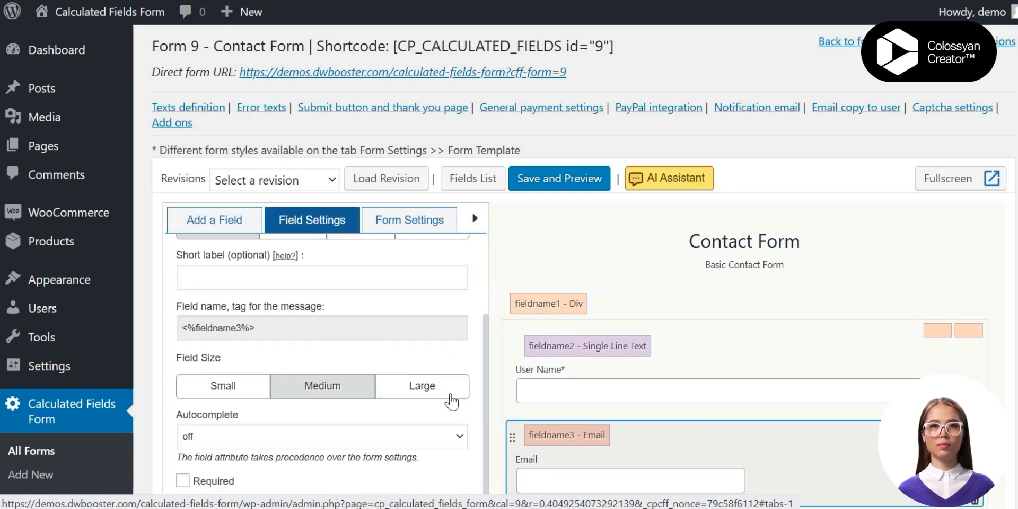
pyautogui.click(422, 385)
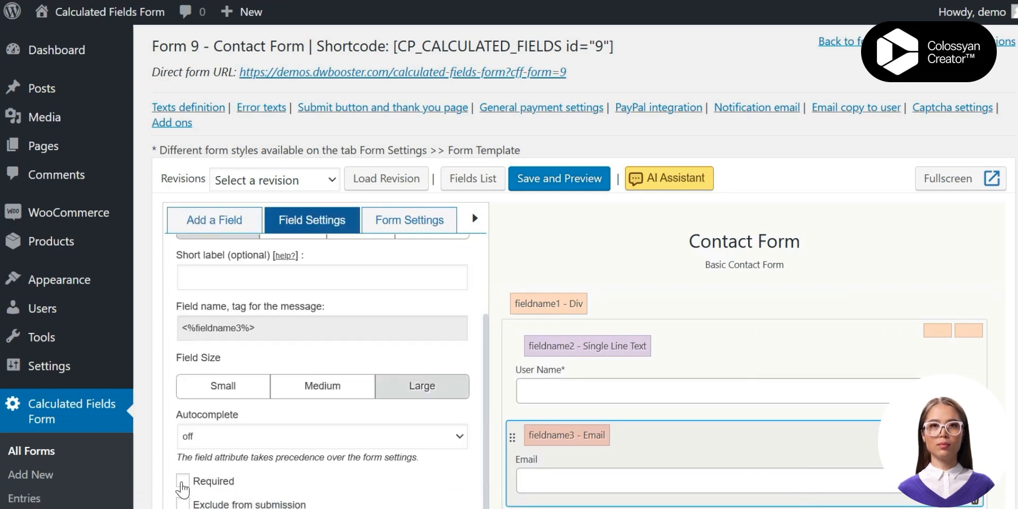
pyautogui.click(182, 480)
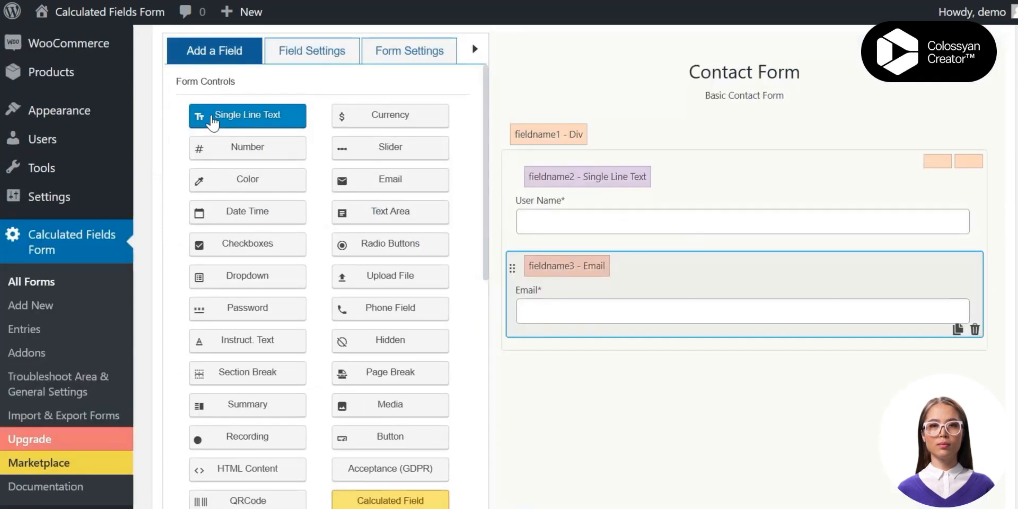
# Add a large Single Line Text field labelled 'Subject'.
pyautogui.click(247, 115)
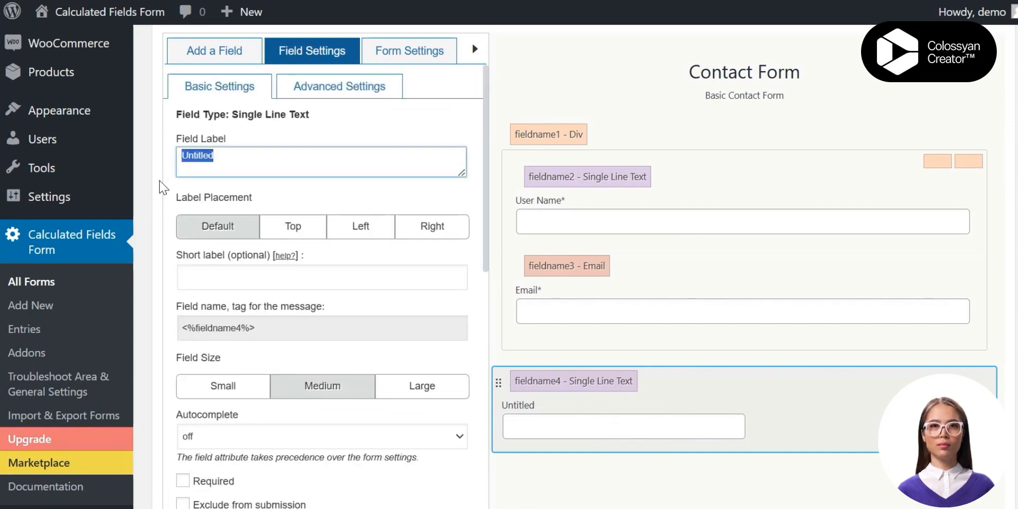
pyautogui.write('Subject')
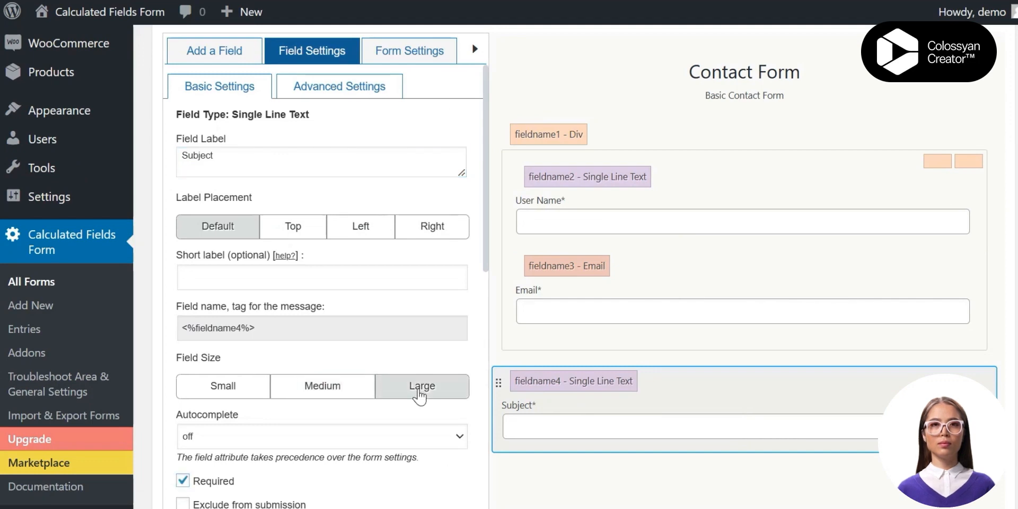
pyautogui.click(213, 51)
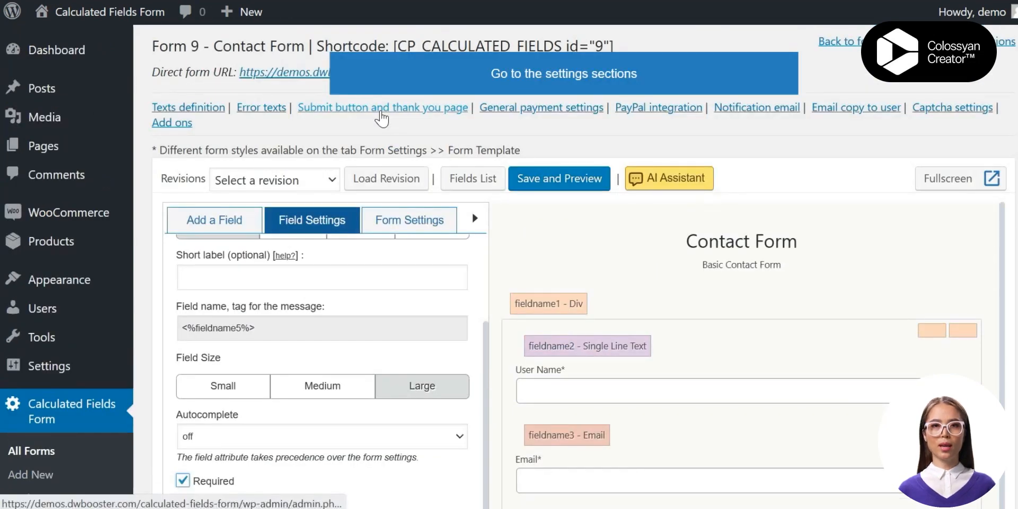
# Turn on the submit button and set the thank-you page URL to 'thank-you-page/'.
pyautogui.click(382, 107)
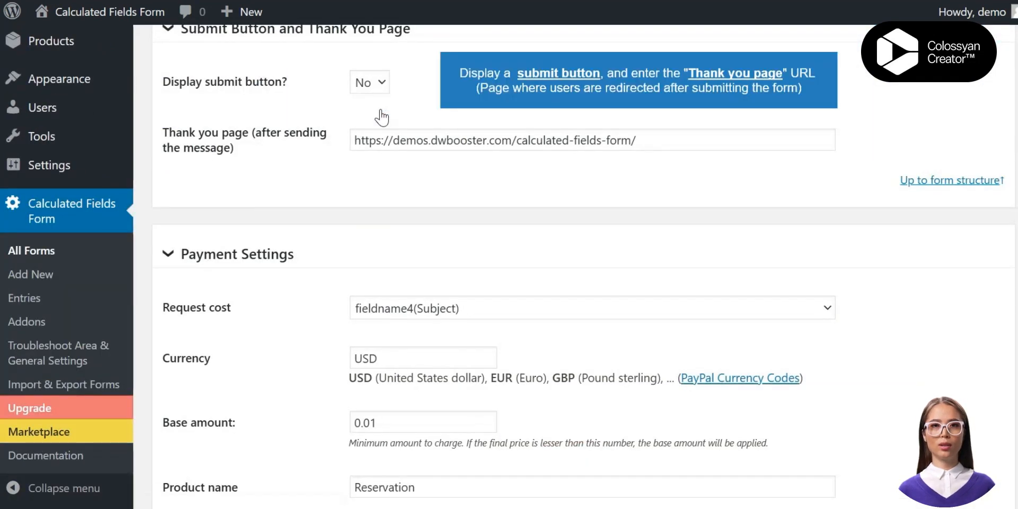
pyautogui.click(368, 82)
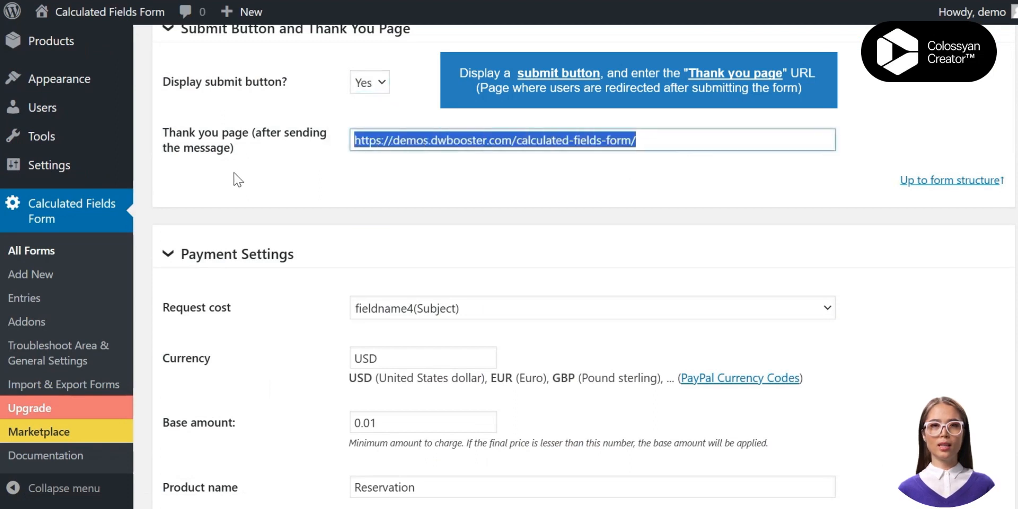
pyautogui.write('thank-you-page/')
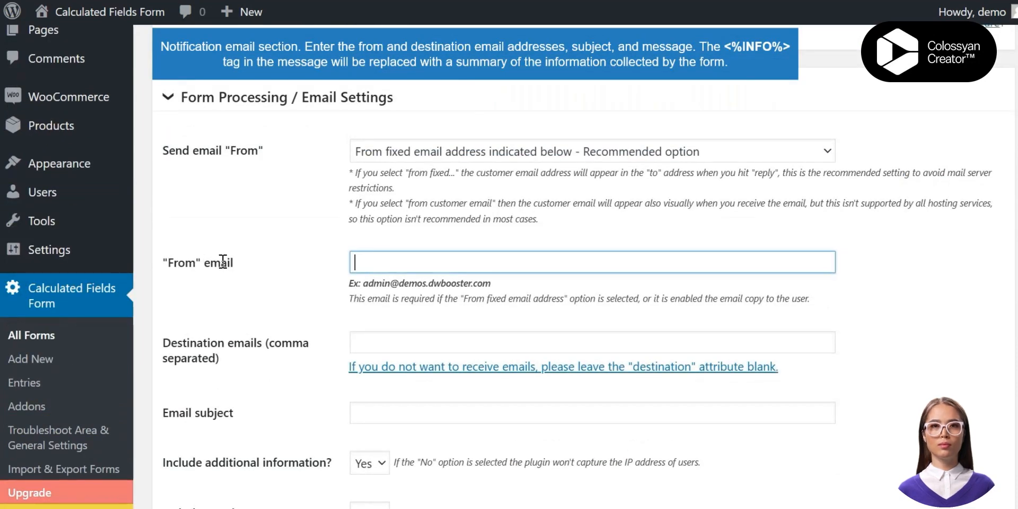
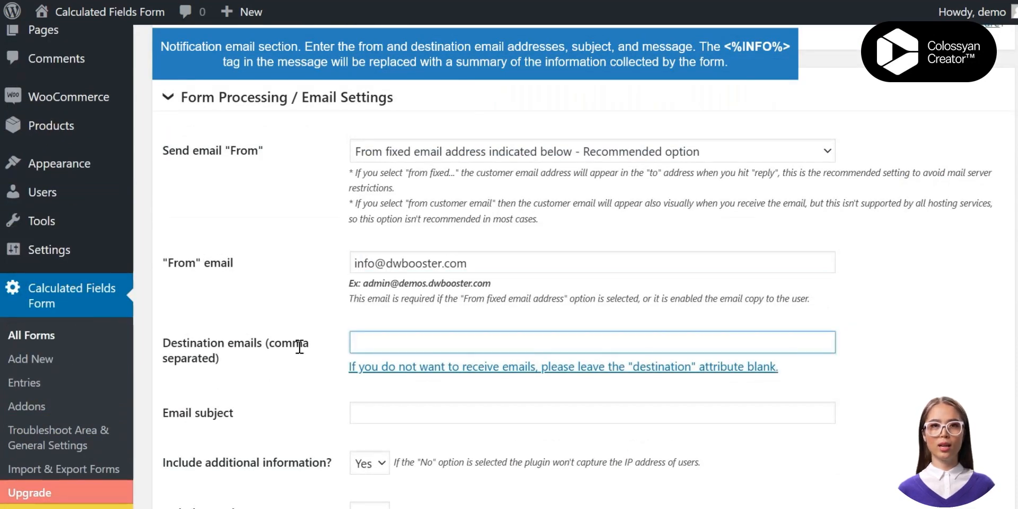
pyautogui.write('youremail@dwbooster.com')
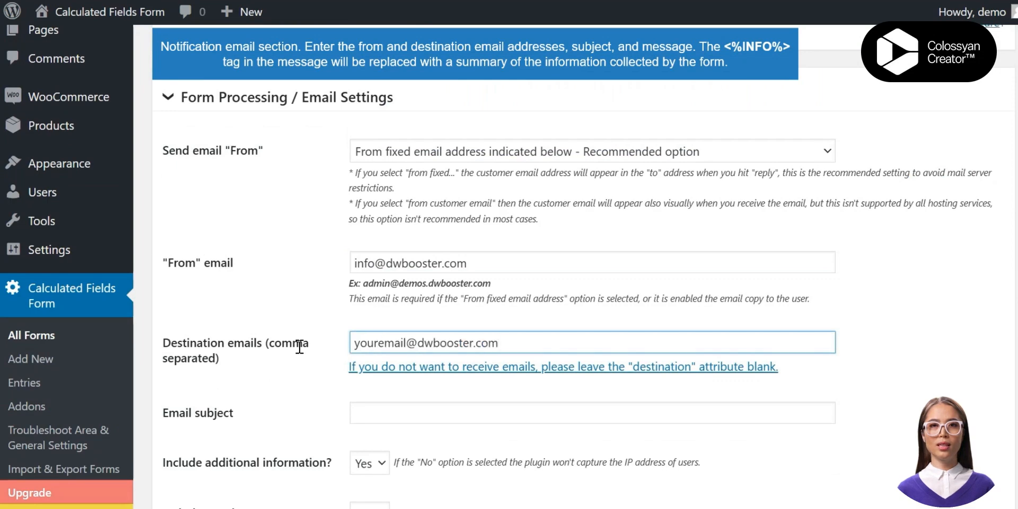
pyautogui.write('Contact from the block')
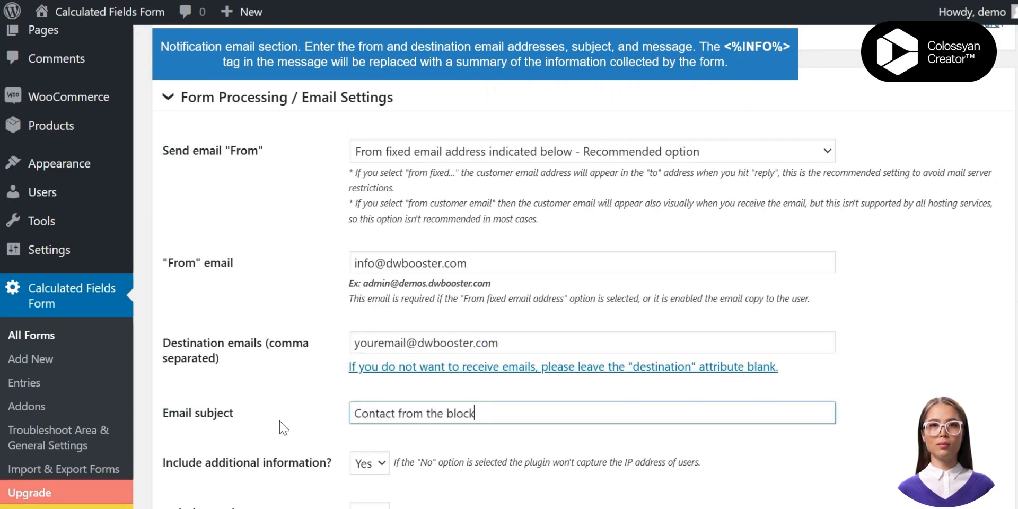
# Set the email message to <%INFO%> and enable the confirmation copy to the user.
pyautogui.scroll(-3)
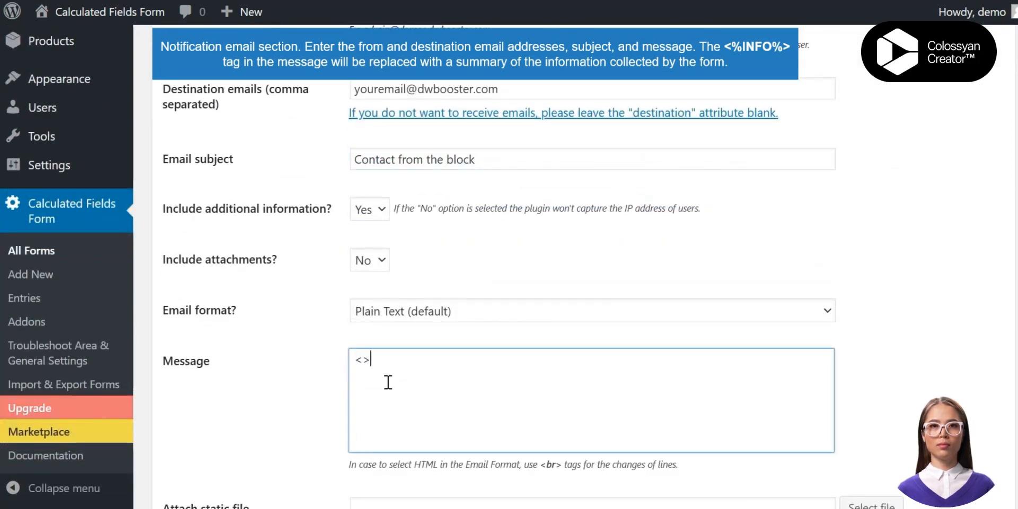
pyautogui.write('%%')
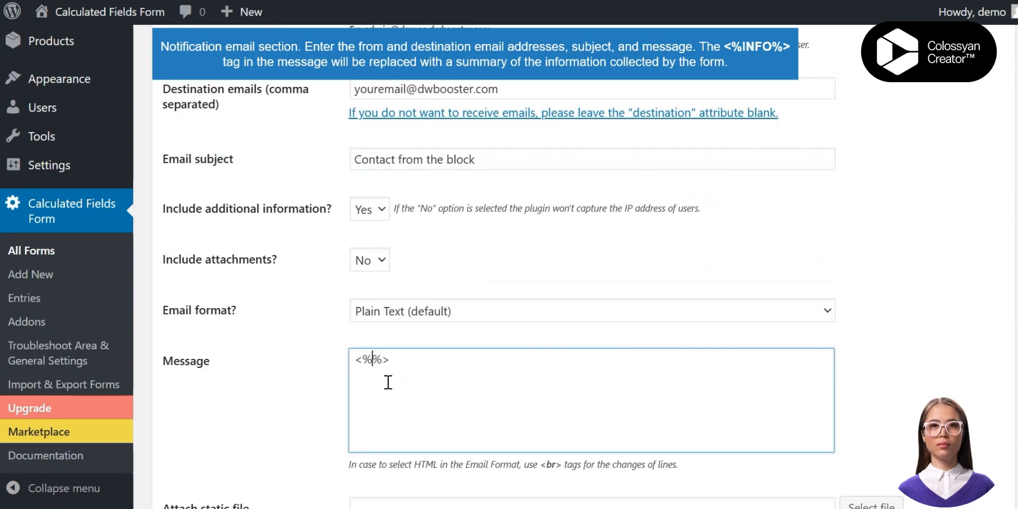
pyautogui.write('INFO')
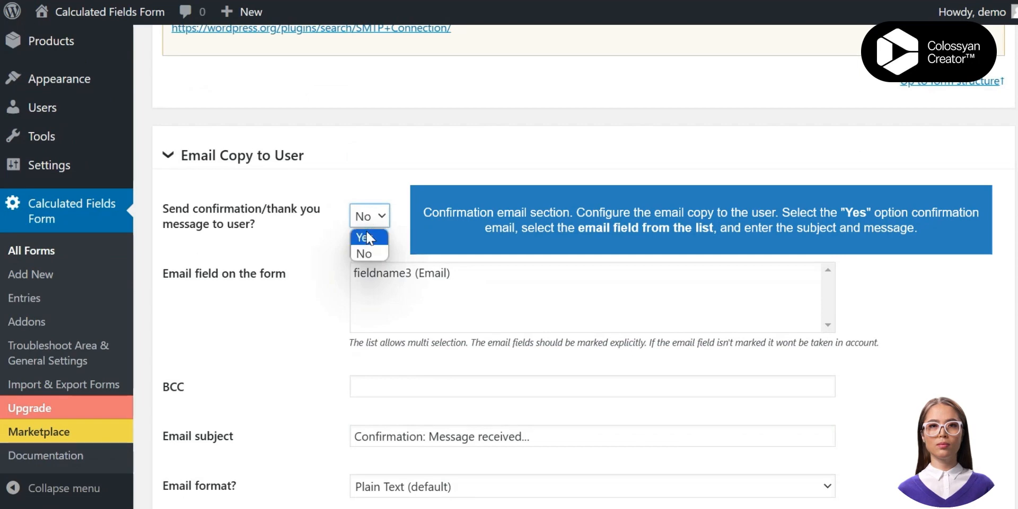
pyautogui.click(365, 235)
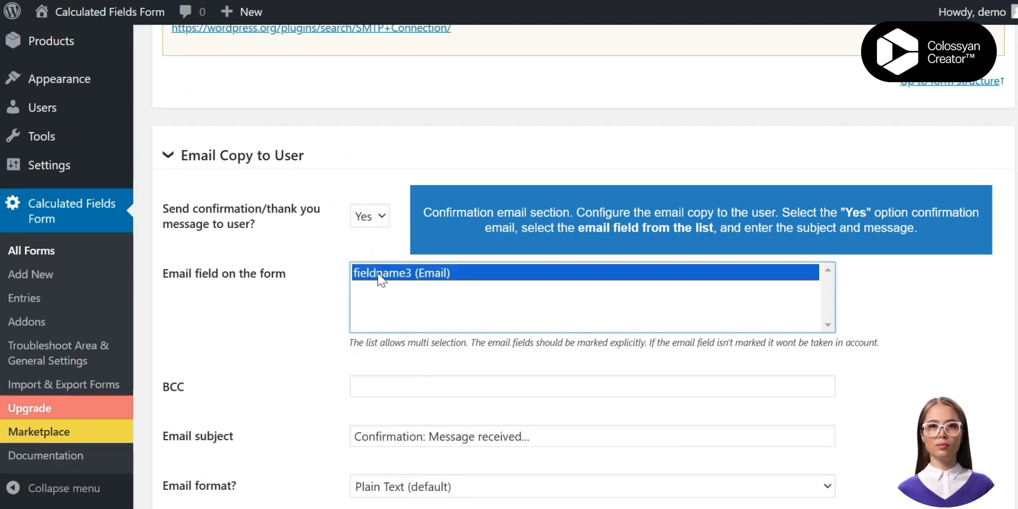
pyautogui.scroll(-3)
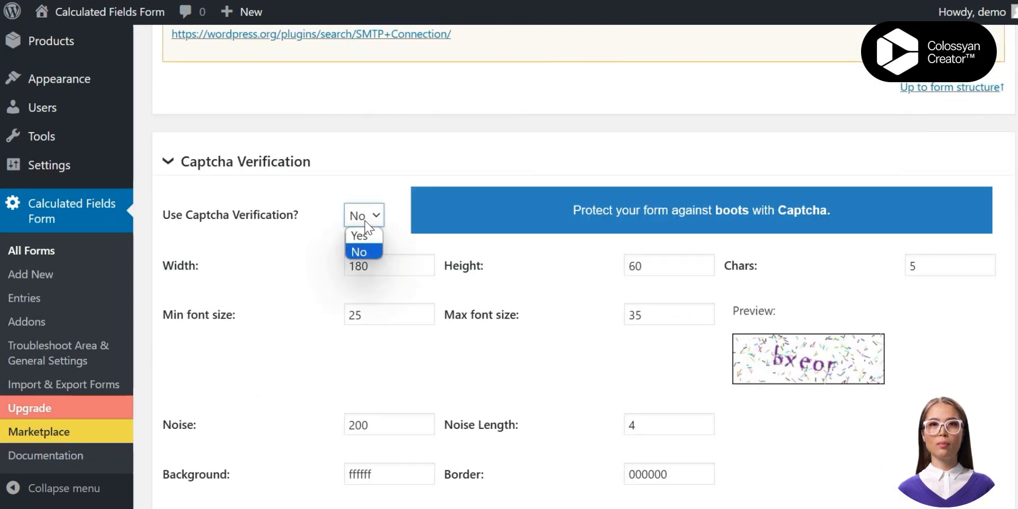
# Save Form 9's email and form settings.
pyautogui.scroll(-3)
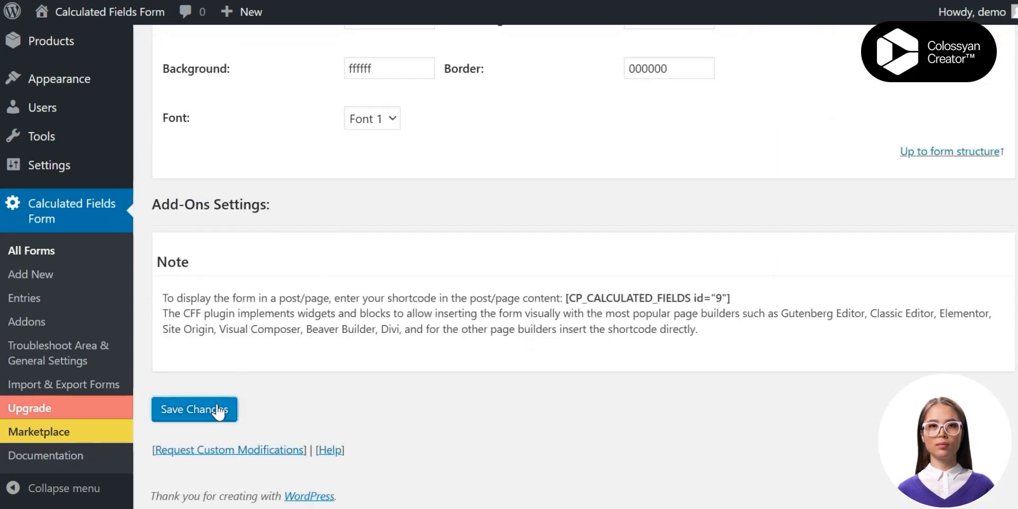
pyautogui.click(194, 409)
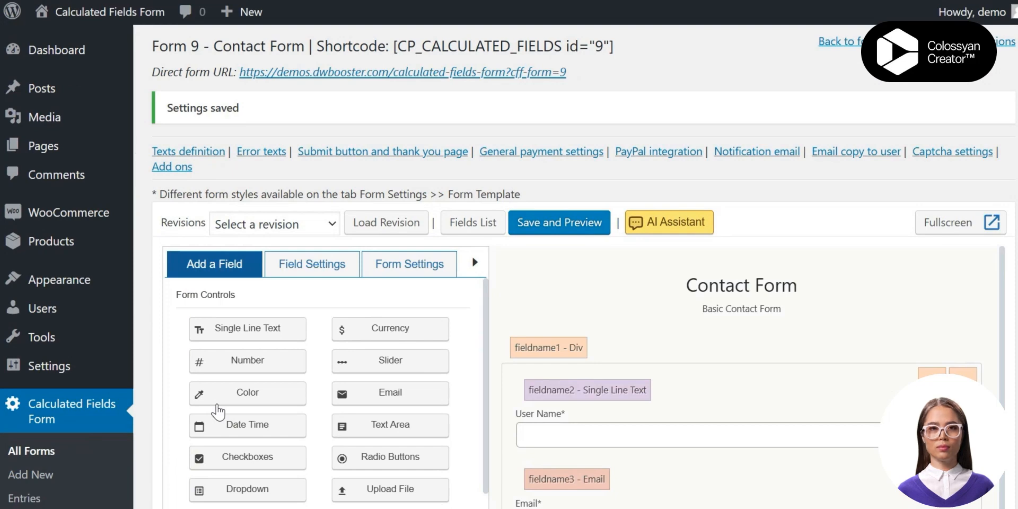
pyautogui.moveTo(43, 145)
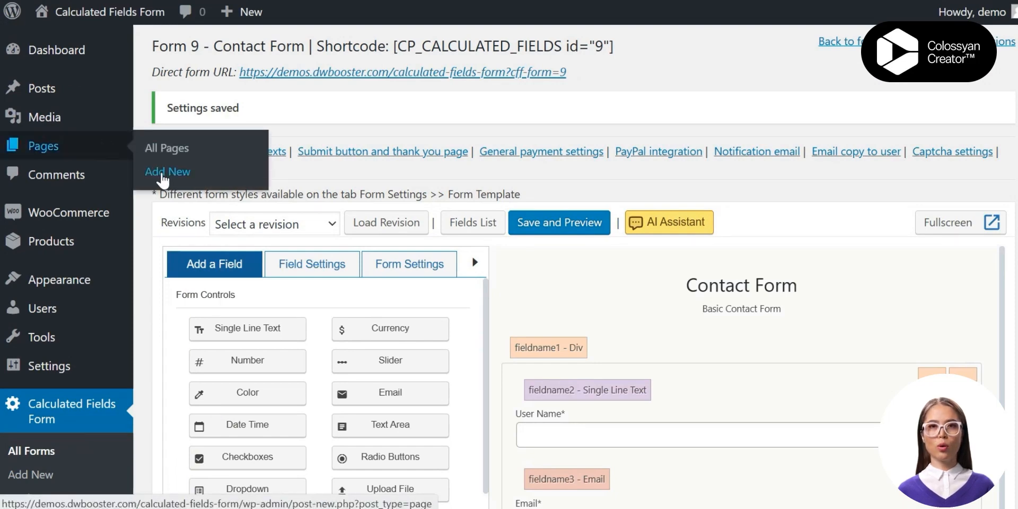
# Start a new WordPress page via Pages > Add New.
pyautogui.click(168, 172)
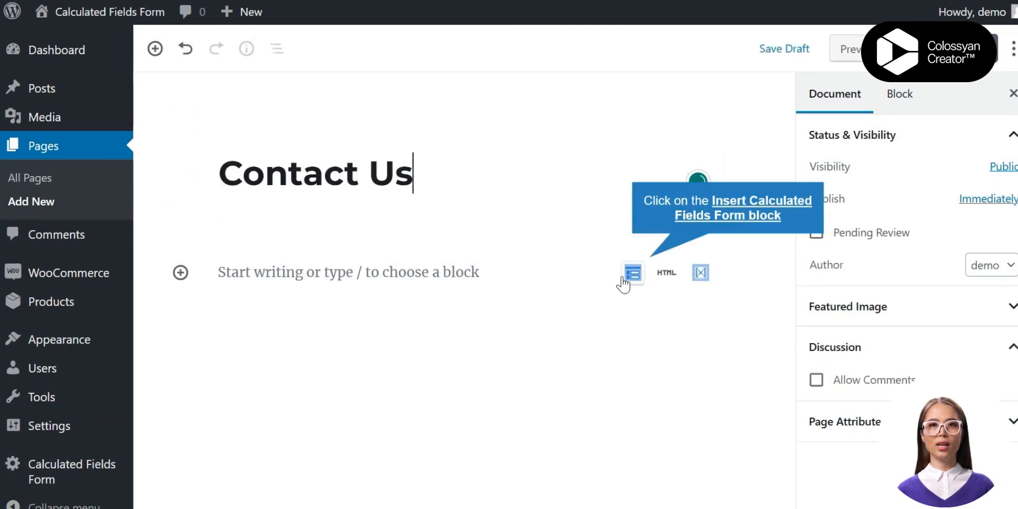
# Embed the Contact Form block, publish the Contact Us page, and view it live.
pyautogui.click(631, 272)
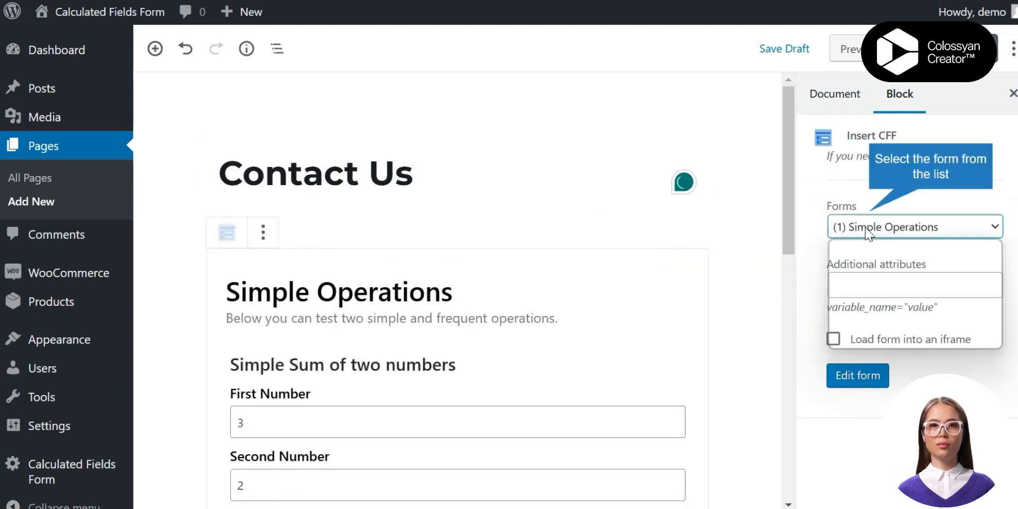
pyautogui.click(913, 226)
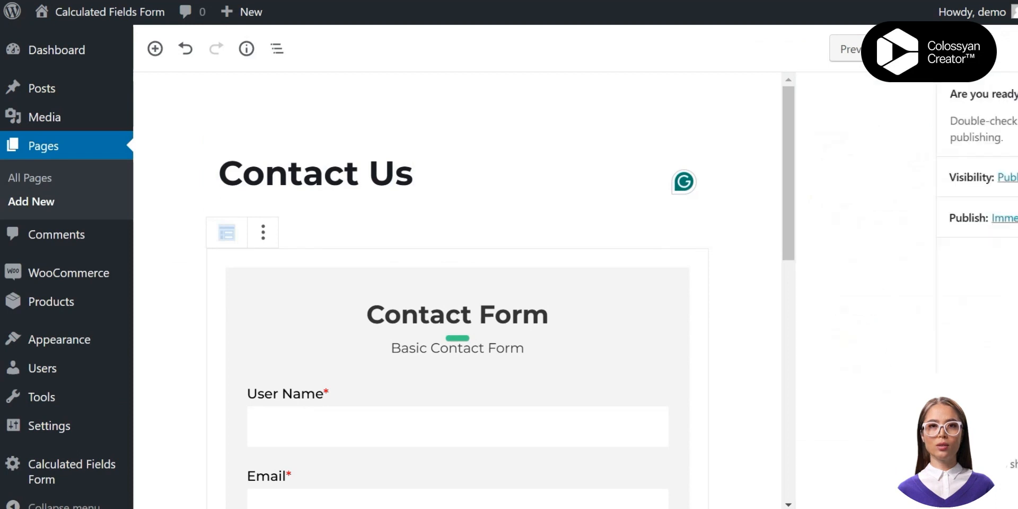
pyautogui.click(843, 49)
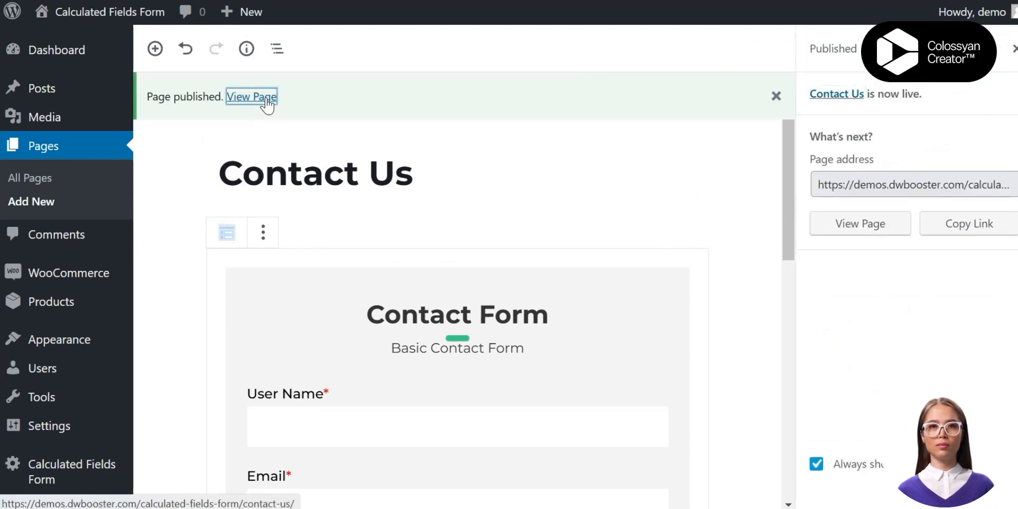
pyautogui.click(252, 97)
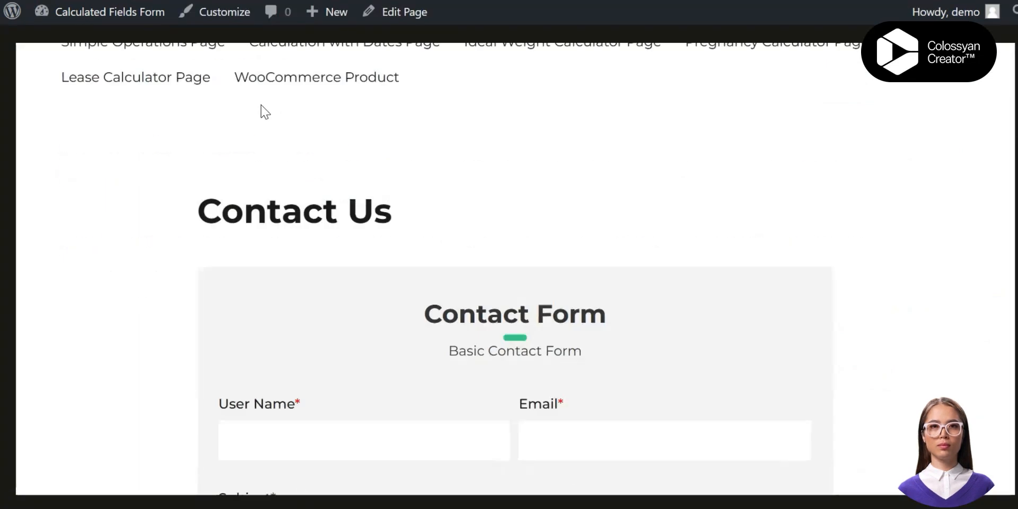
pyautogui.scroll(-3)
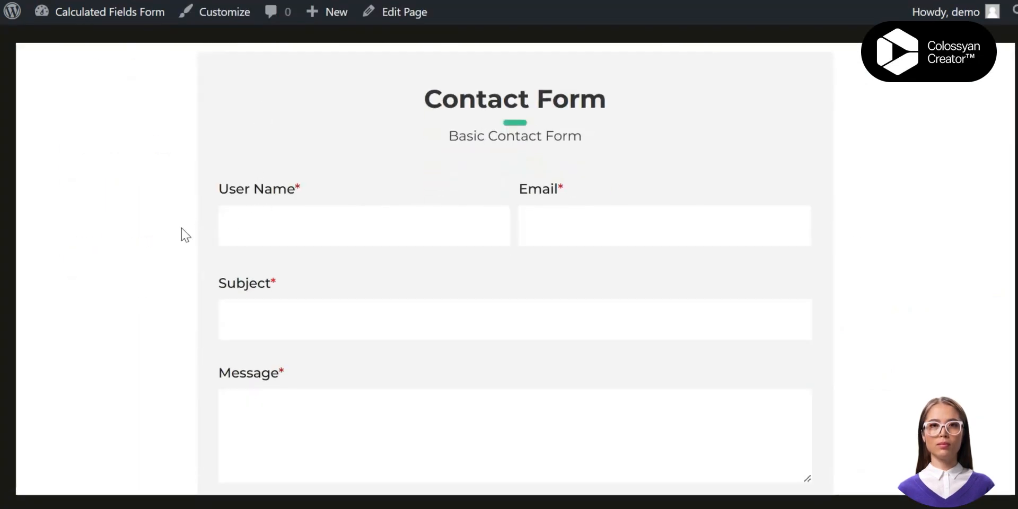
pyautogui.write('John Do')
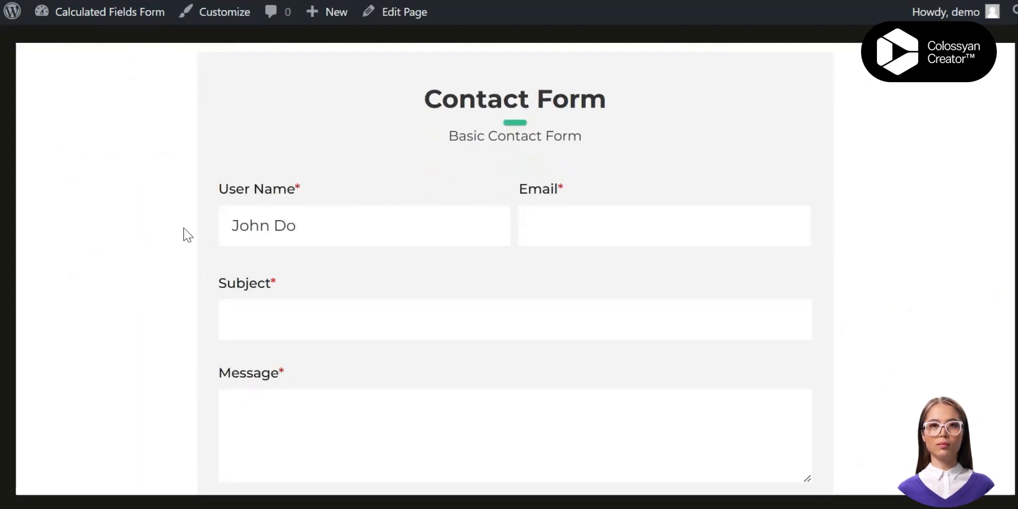
pyautogui.write('j')
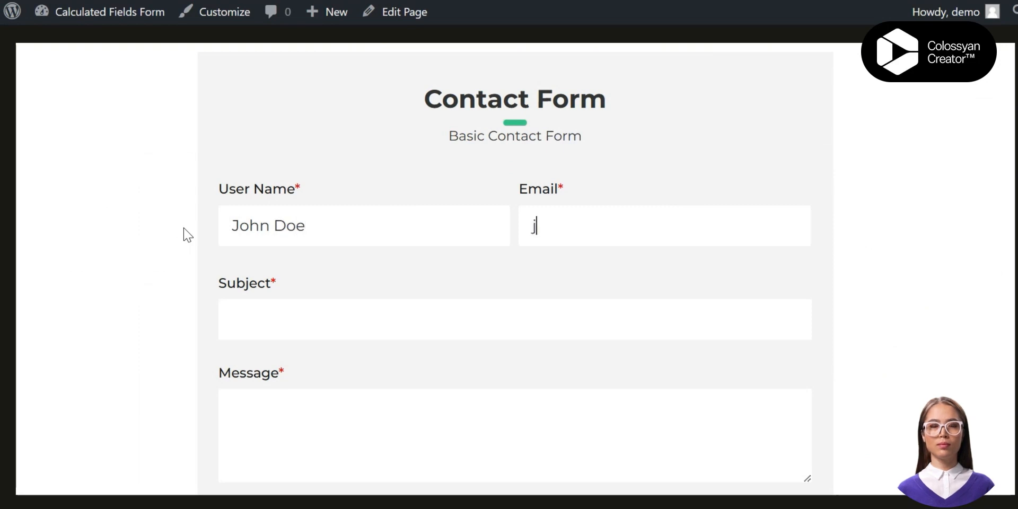
pyautogui.write('ohndoe@email.com')
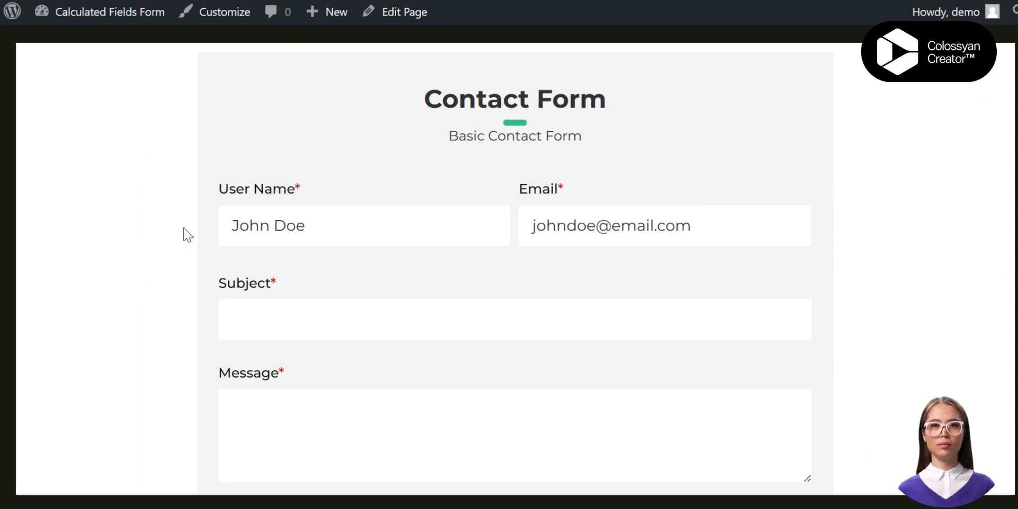
pyautogui.write('My subje')
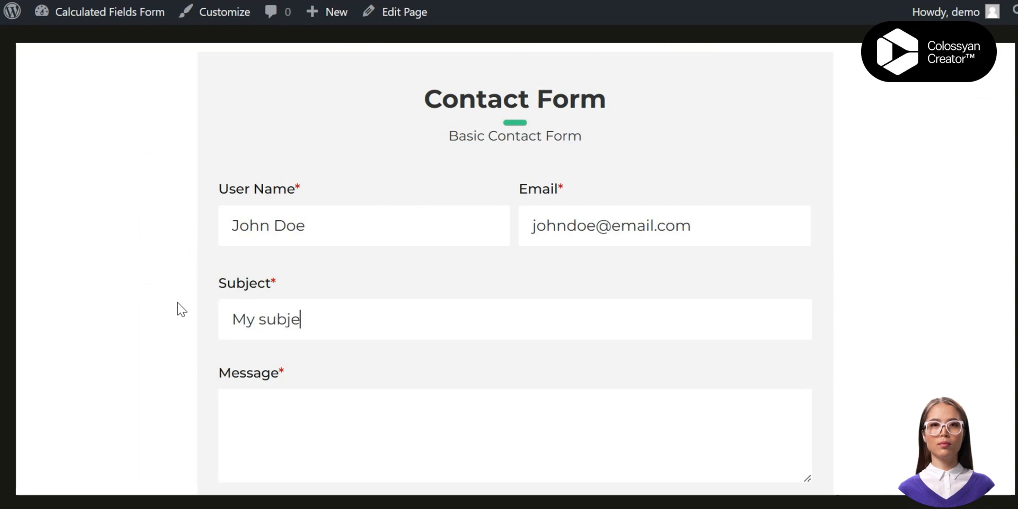
pyautogui.write('My messa')
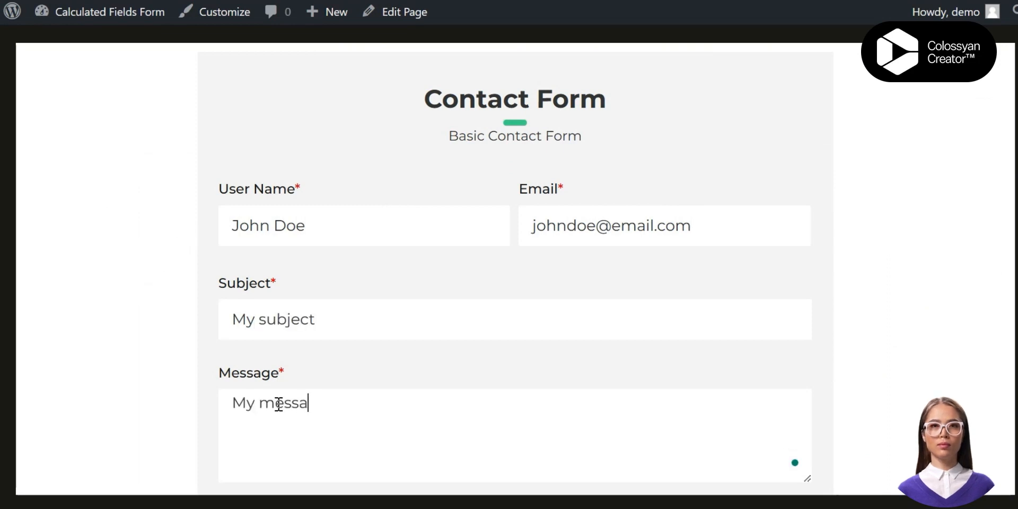
# Enter the captcha security code and submit the form, reaching the Thank You Page.
pyautogui.scroll(-3)
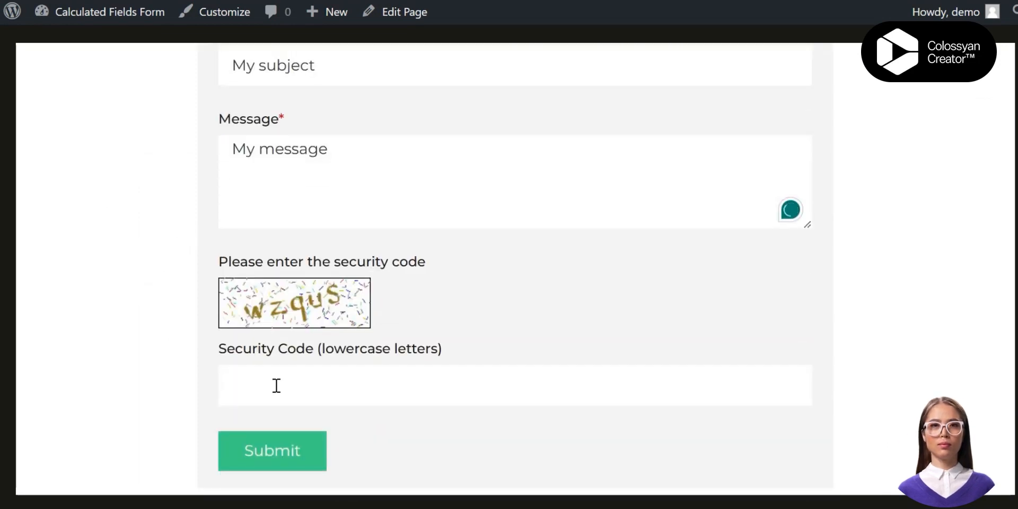
pyautogui.write('wzqus')
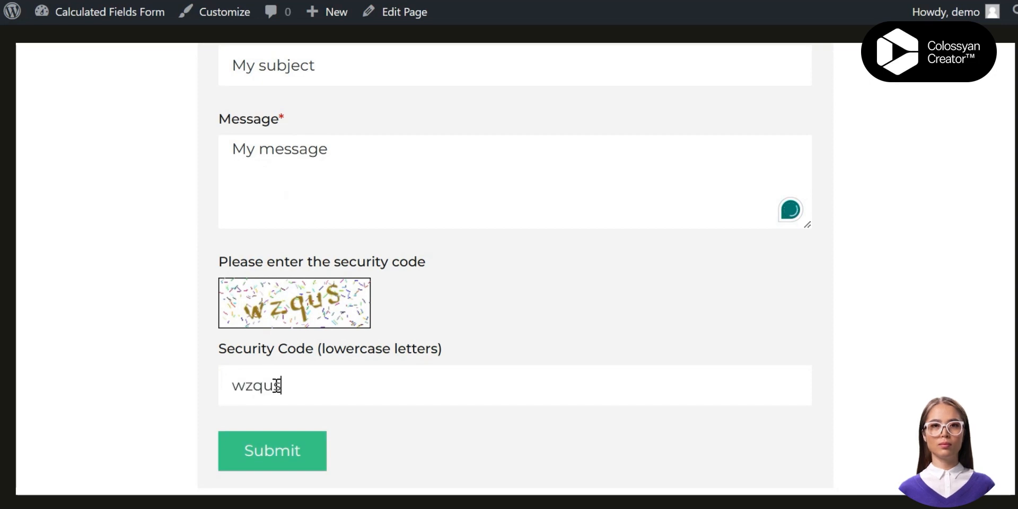
pyautogui.click(272, 450)
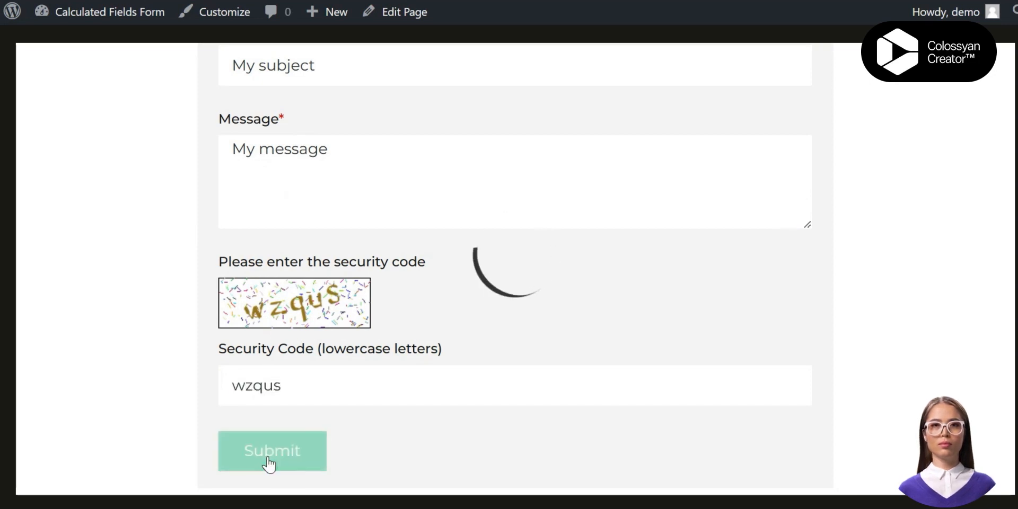
pyautogui.click(272, 450)
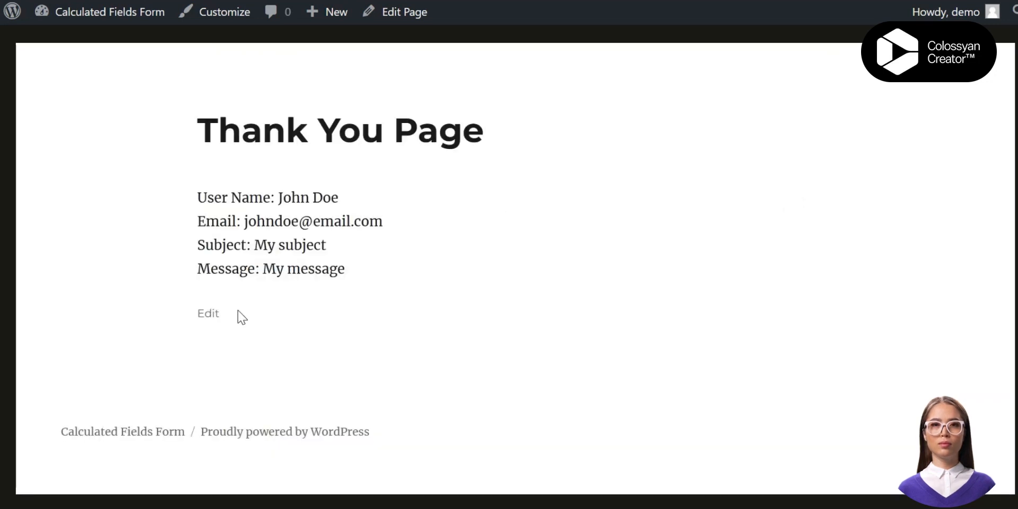